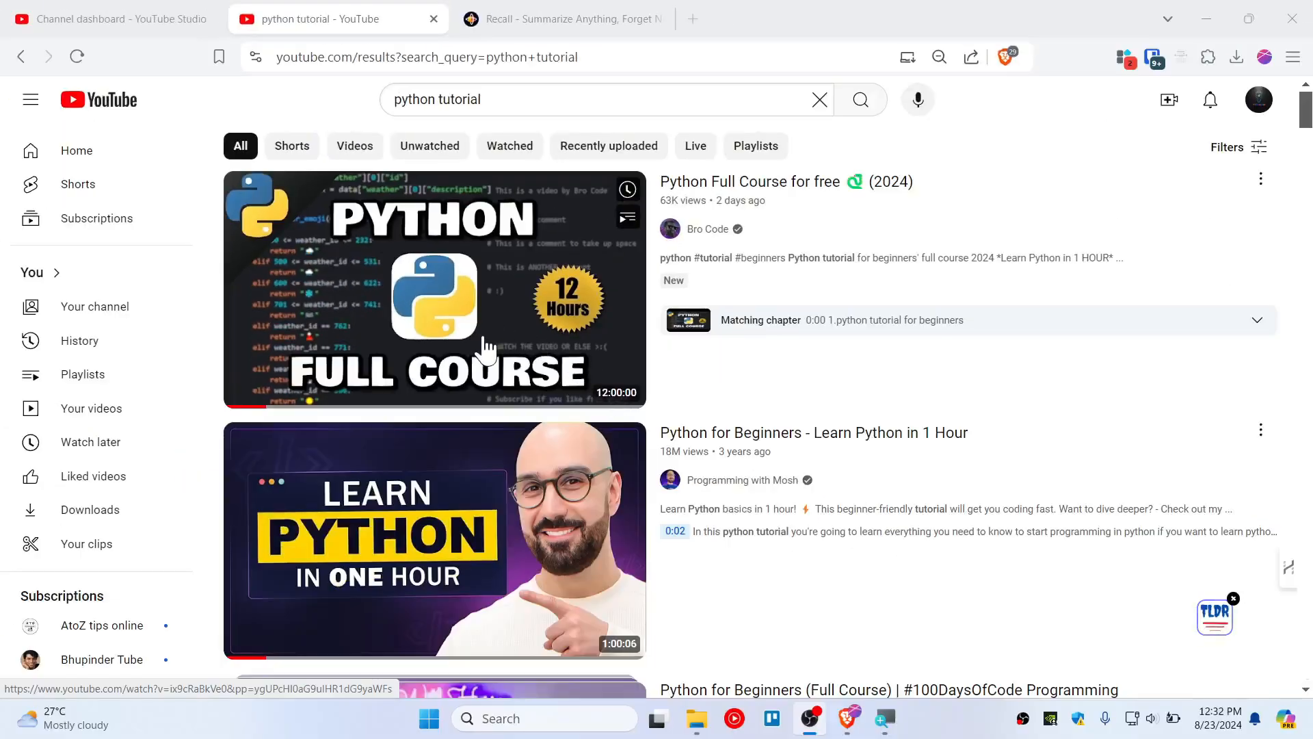
# Open the 'Python Full Course for free (2024)' video from the python tutorial search results.
pyautogui.click(433, 289)
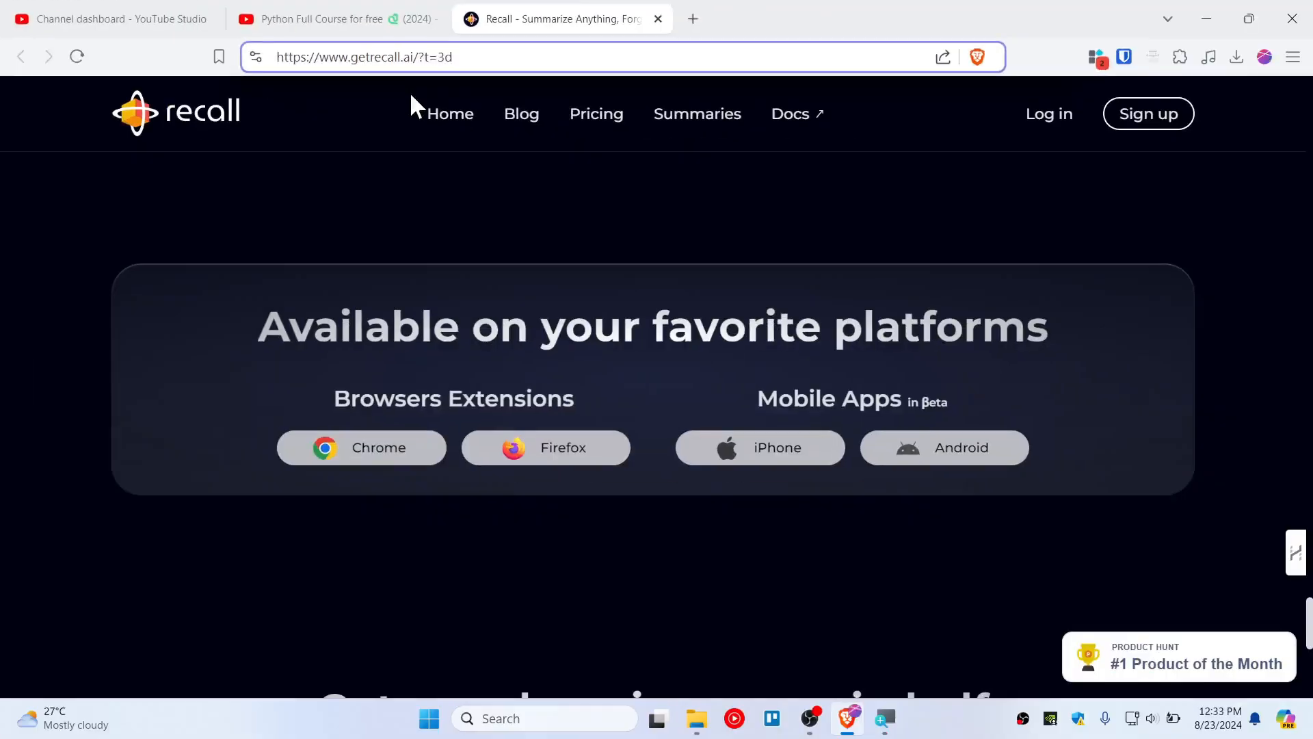
# Add the Recall extension to Brave from its Chrome Web Store listing.
pyautogui.scroll(-3)
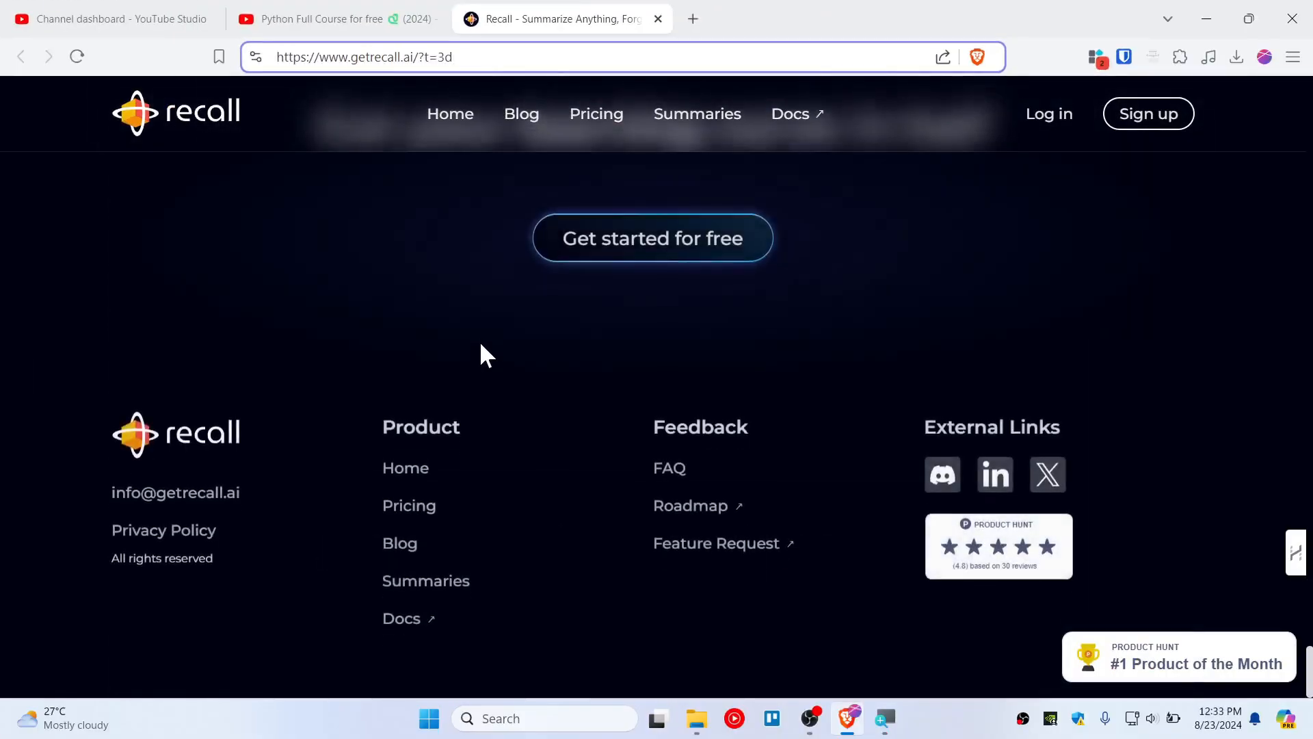
pyautogui.scroll(3)
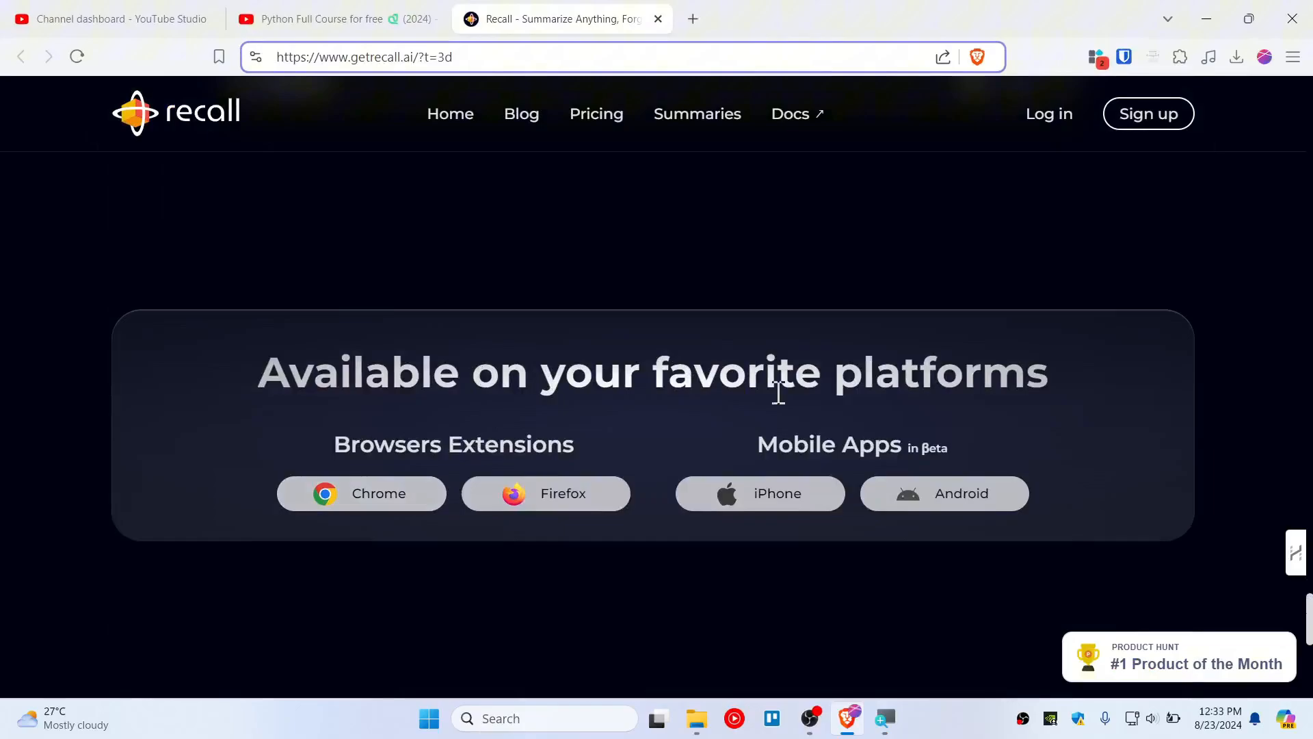
pyautogui.moveTo(361, 494)
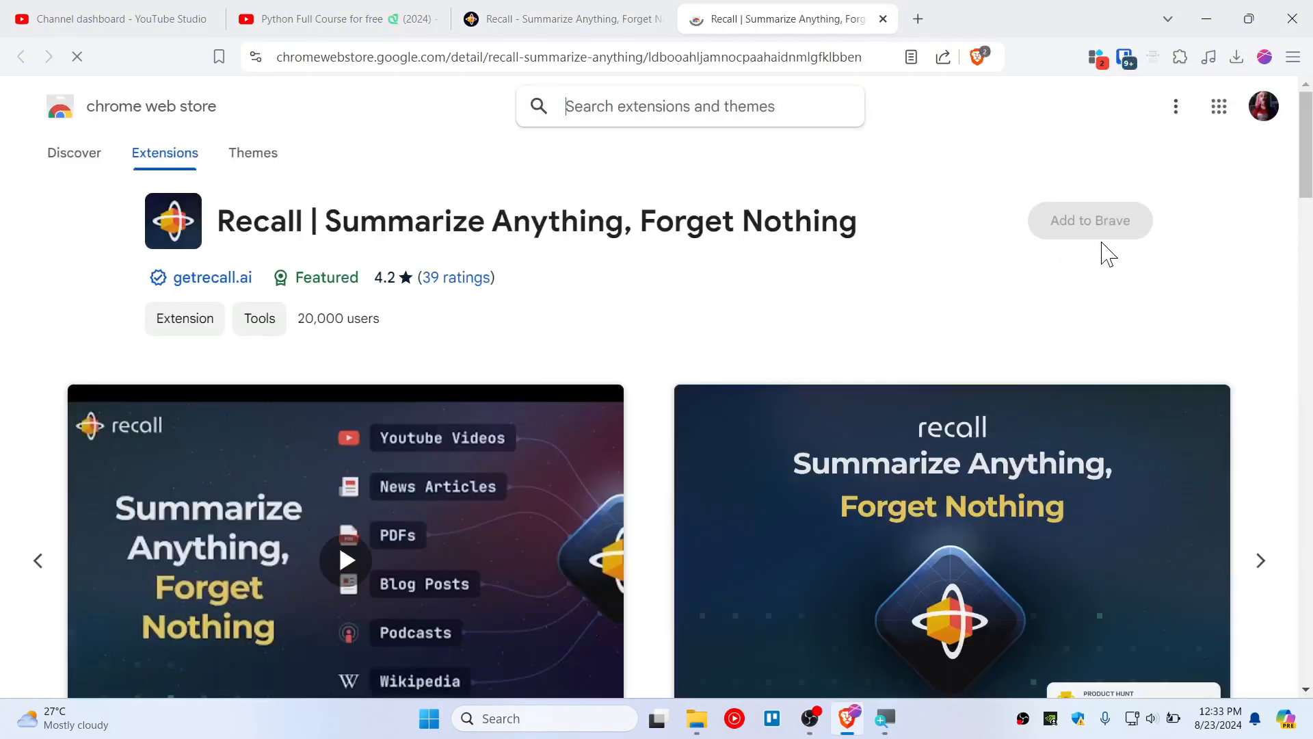
pyautogui.click(1090, 220)
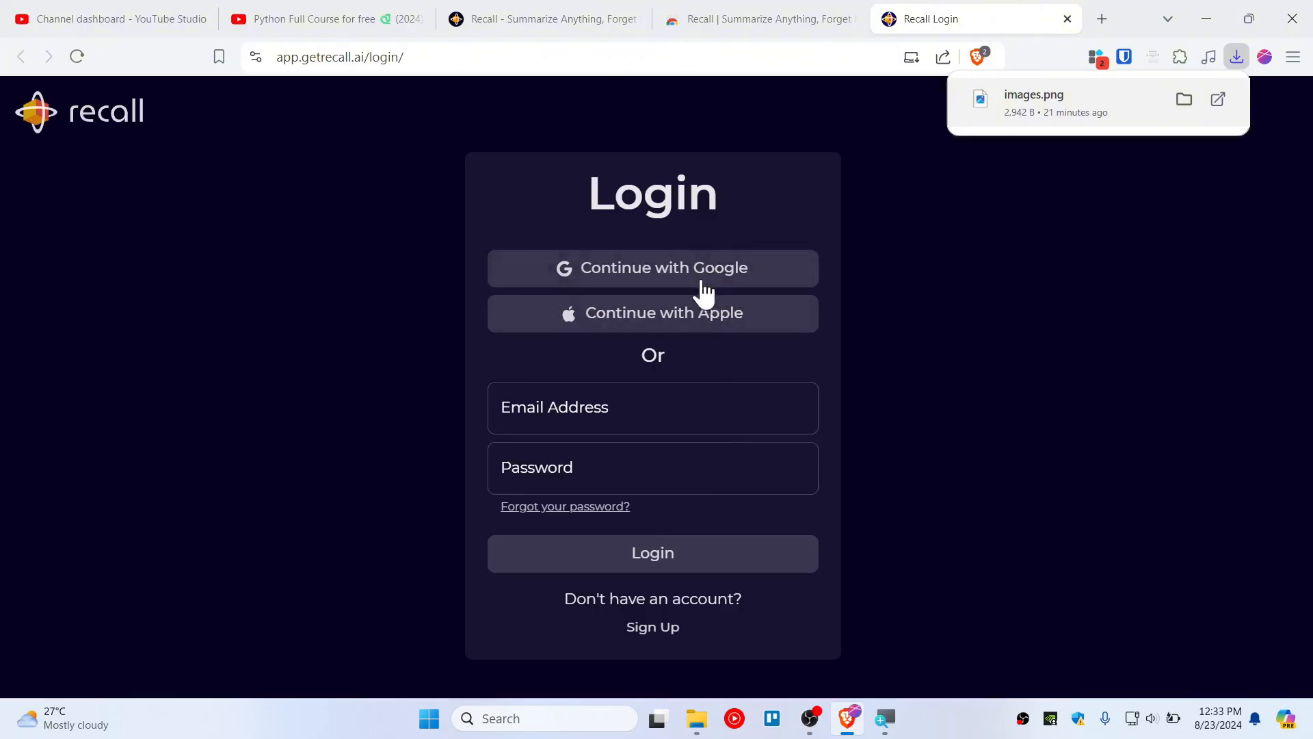
# Sign in to Recall with Google and confirm the account in the sign-in popup.
pyautogui.click(652, 266)
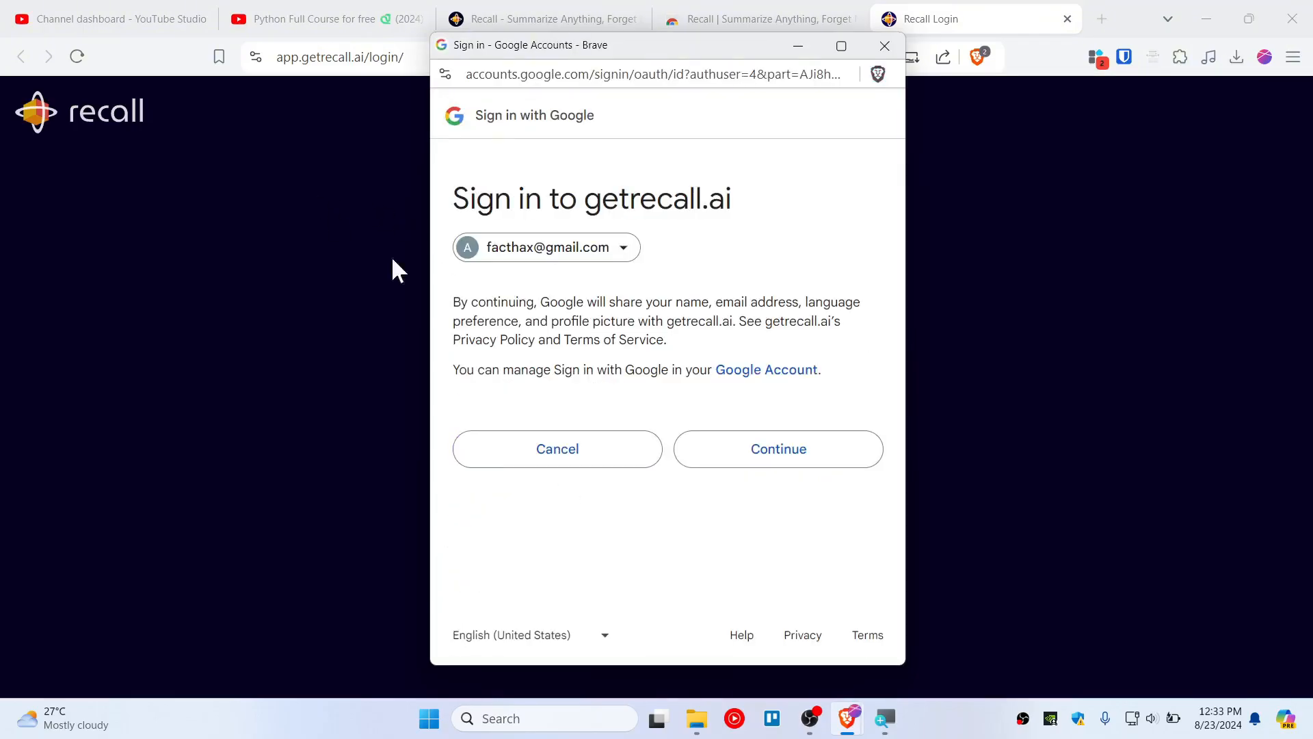
pyautogui.click(777, 449)
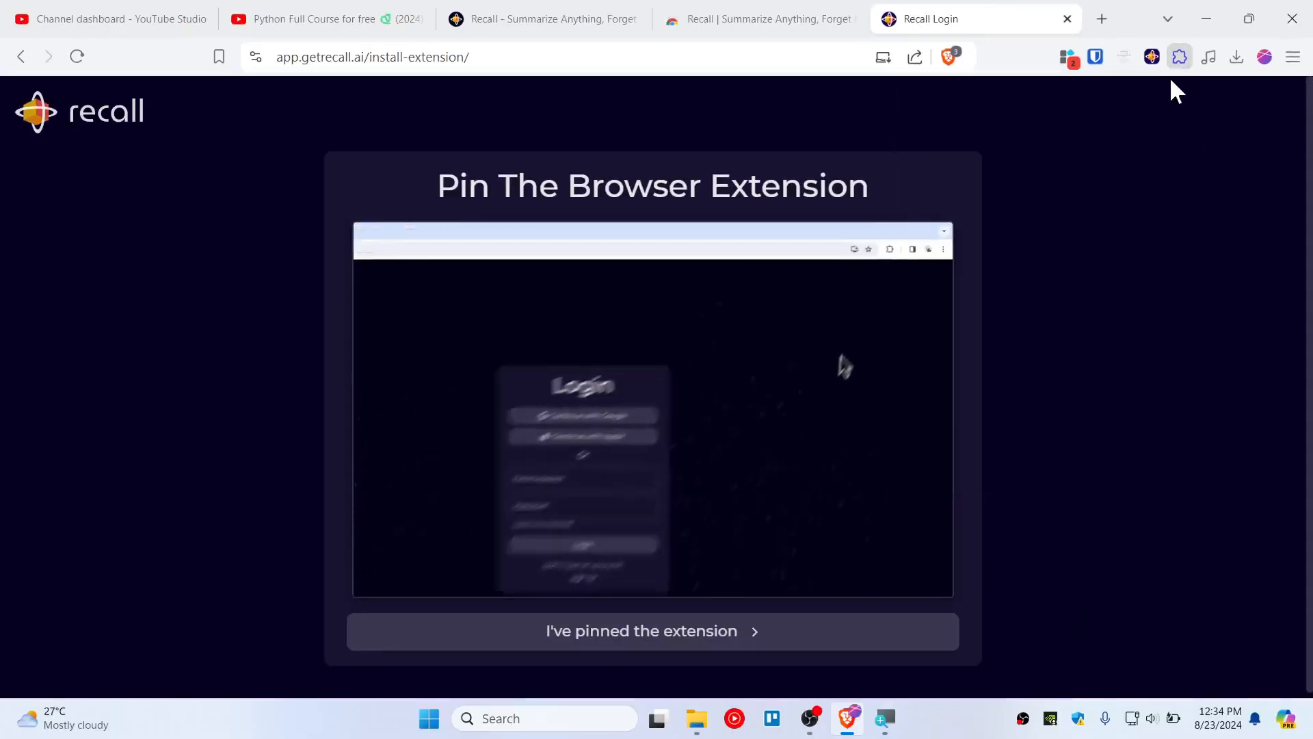
# Pin the Recall extension in the toolbar and switch back to the Python course tab.
pyautogui.click(1179, 56)
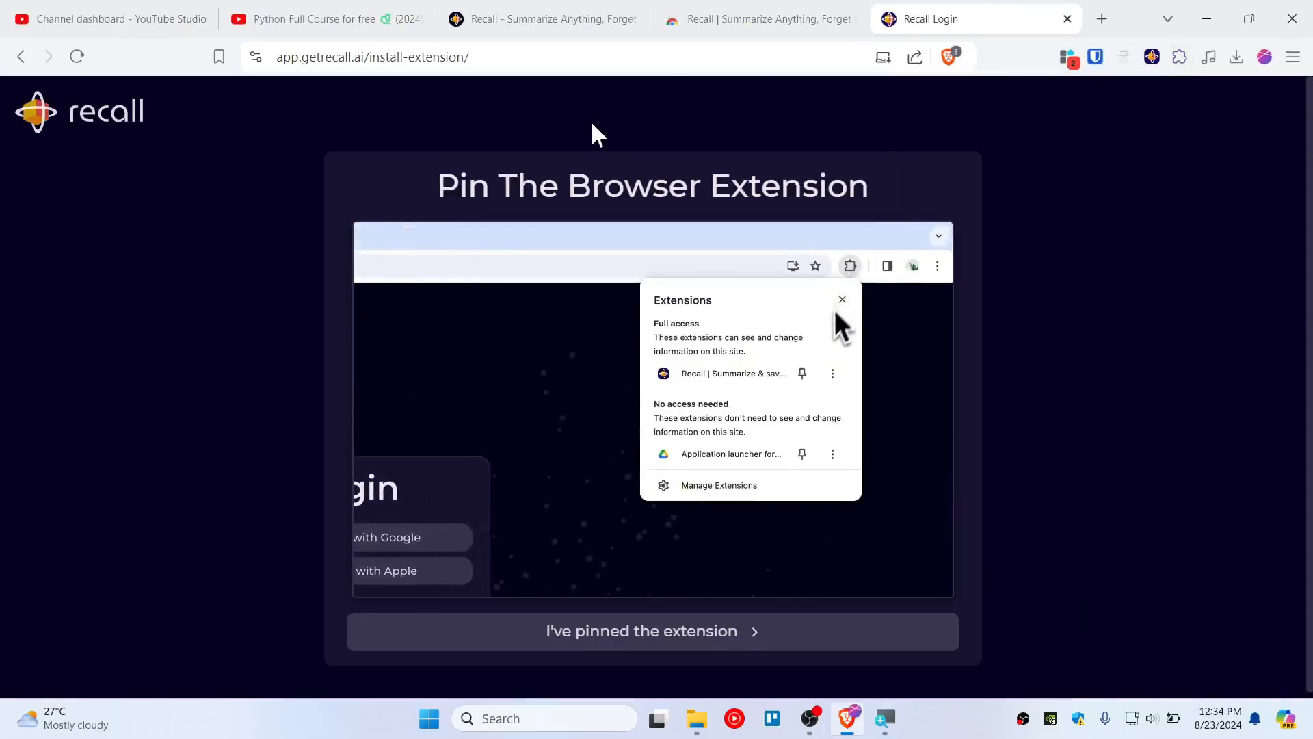
pyautogui.click(323, 18)
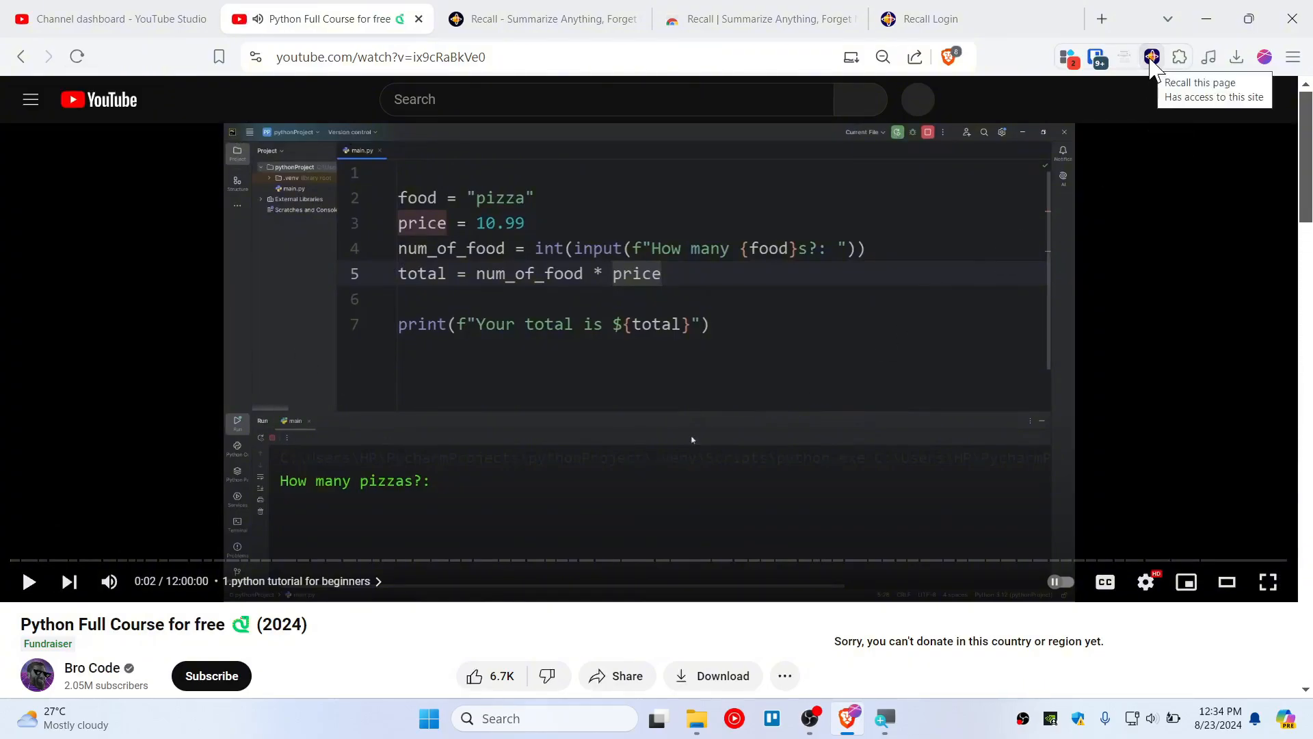
# Run 'Recall this page' on the Python Full Course video to generate its topic summary.
pyautogui.click(1152, 58)
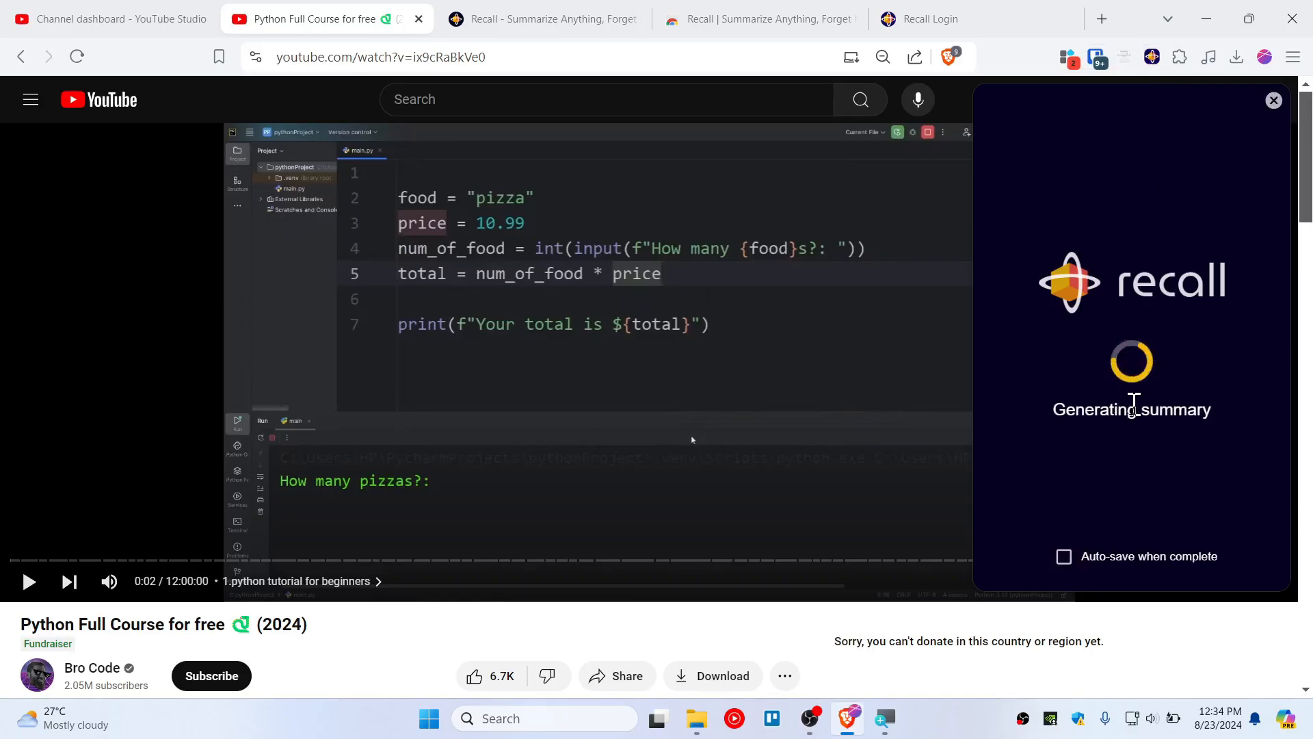
pyautogui.moveTo(1189, 430)
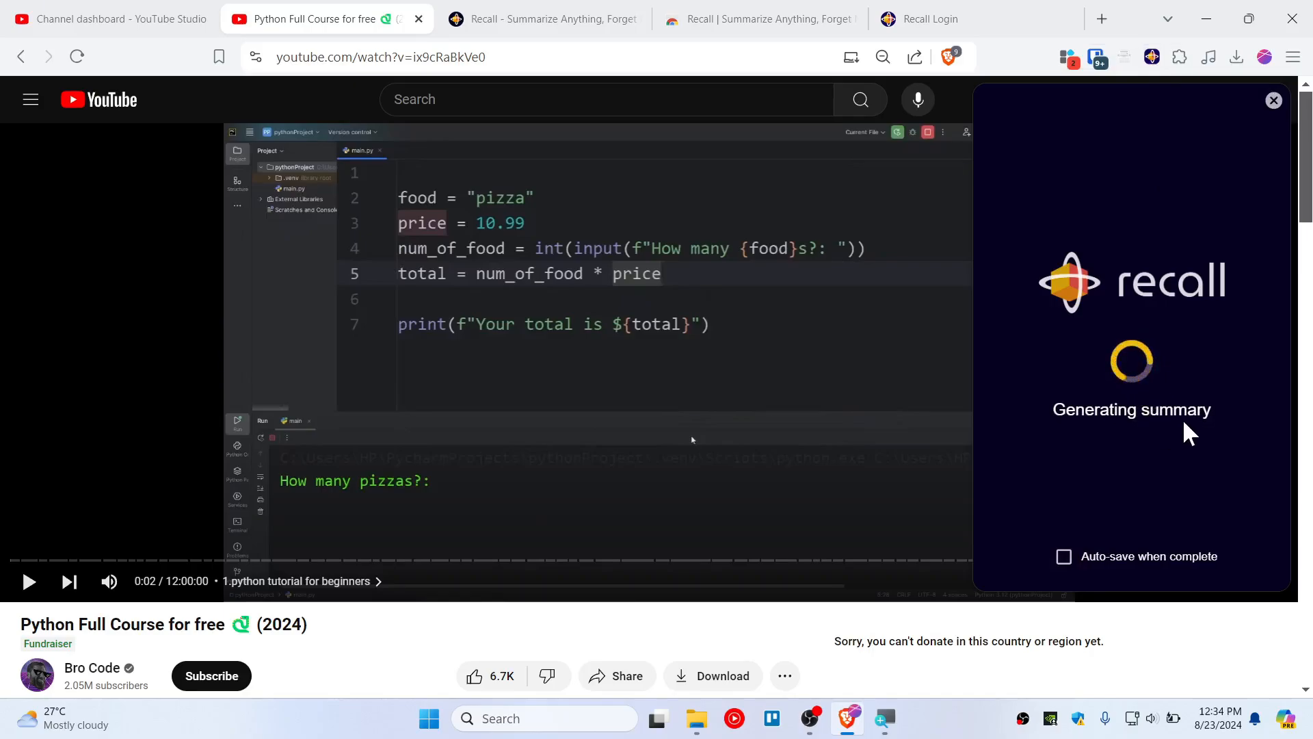
pyautogui.moveTo(1246, 367)
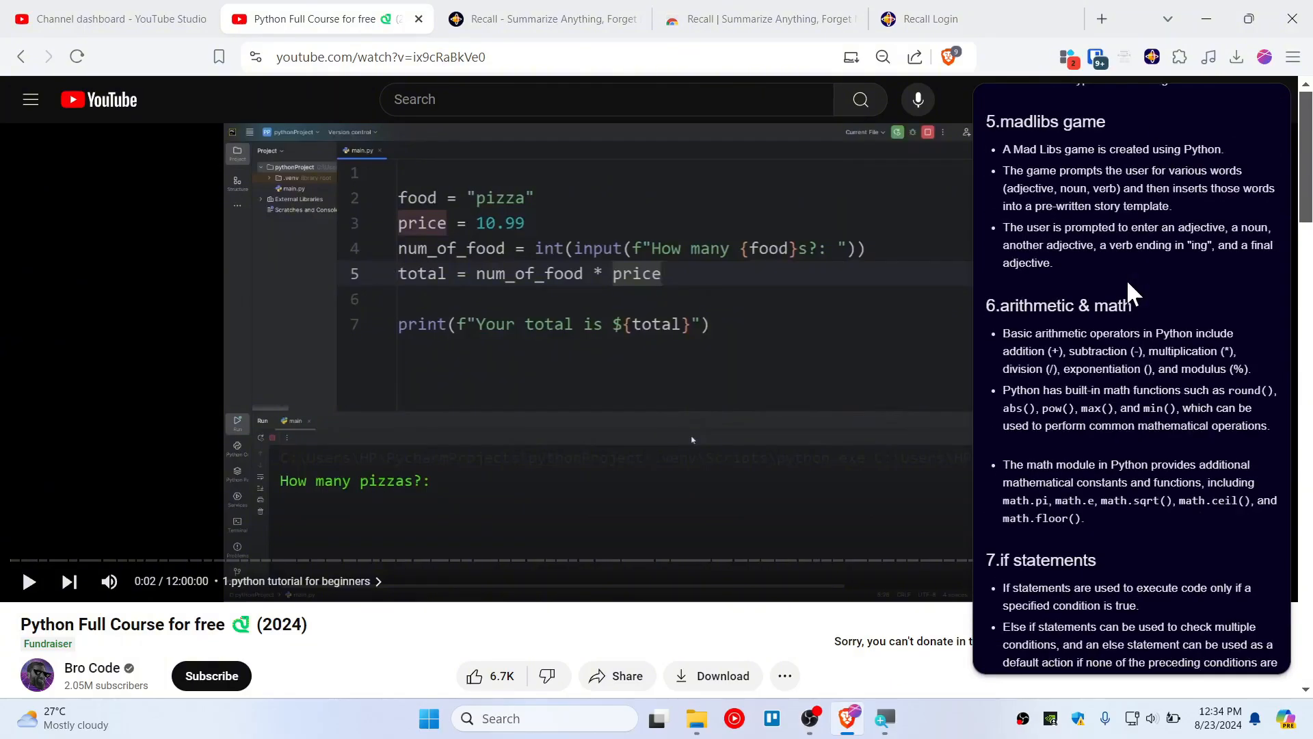
pyautogui.scroll(-3)
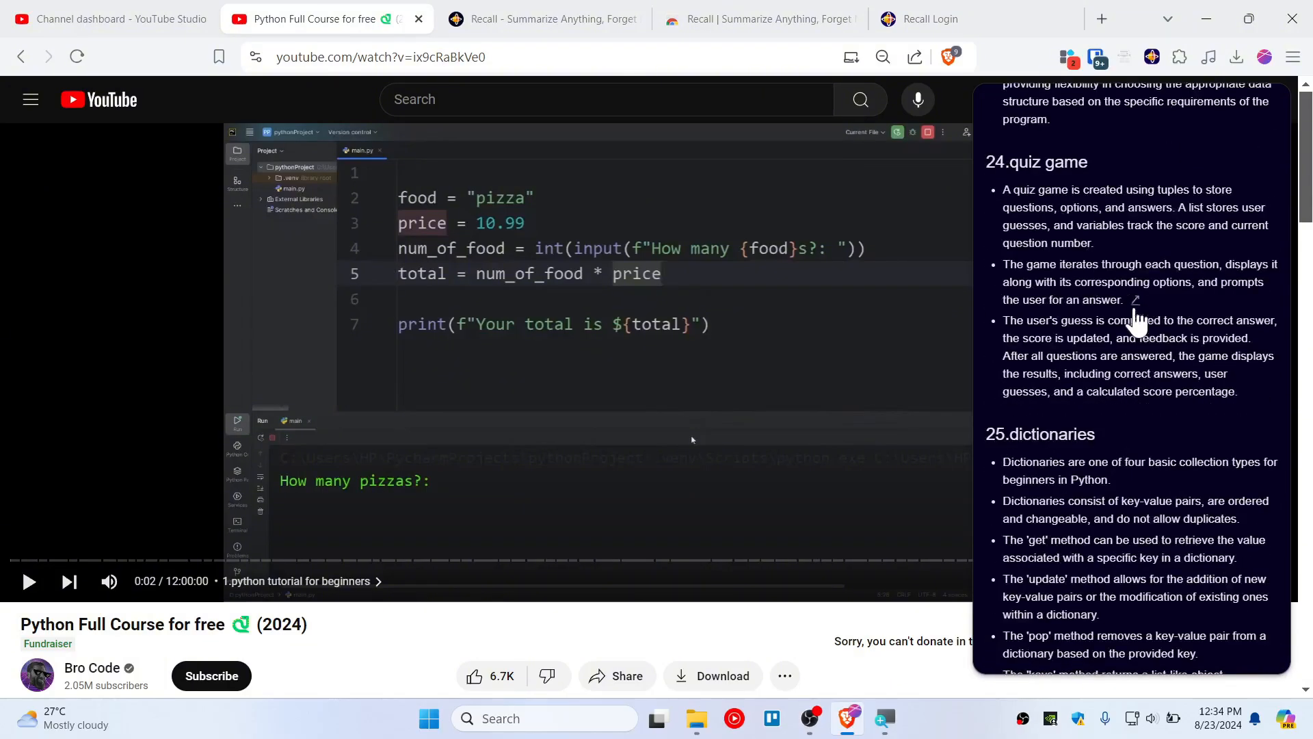
pyautogui.scroll(-3)
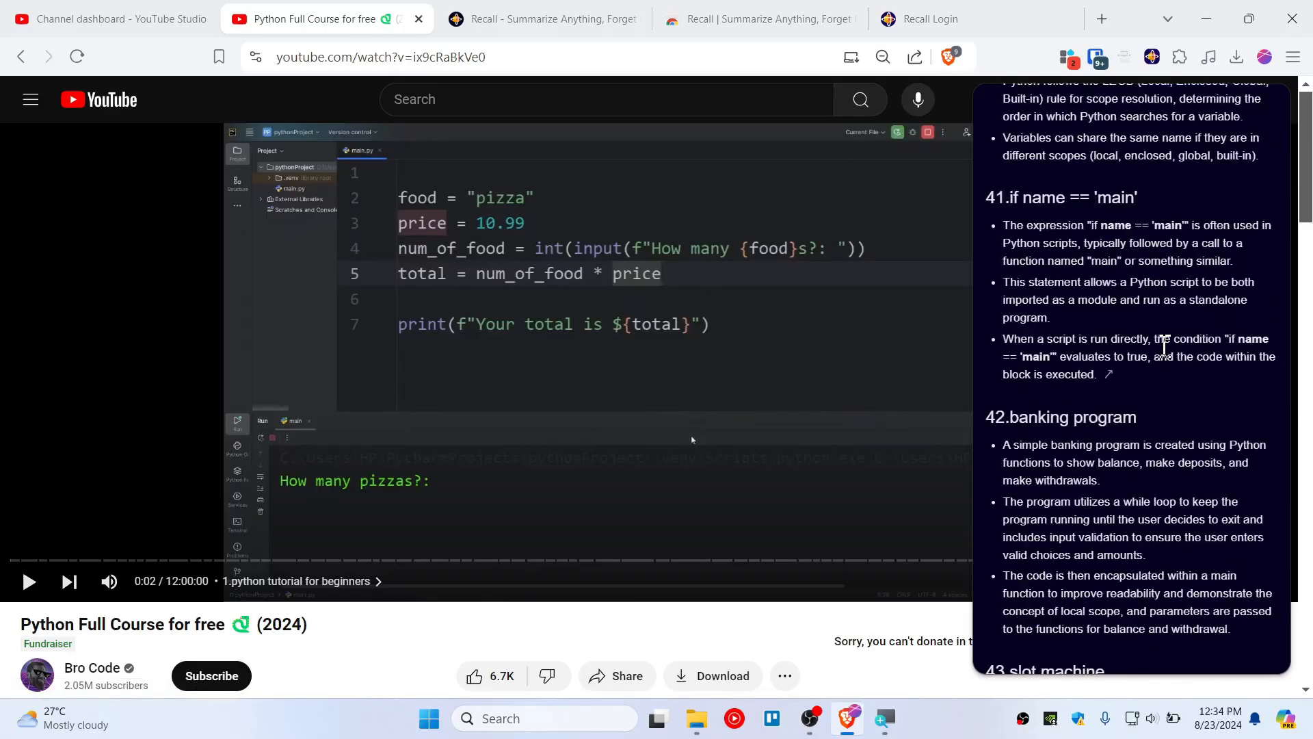
pyautogui.scroll(-3)
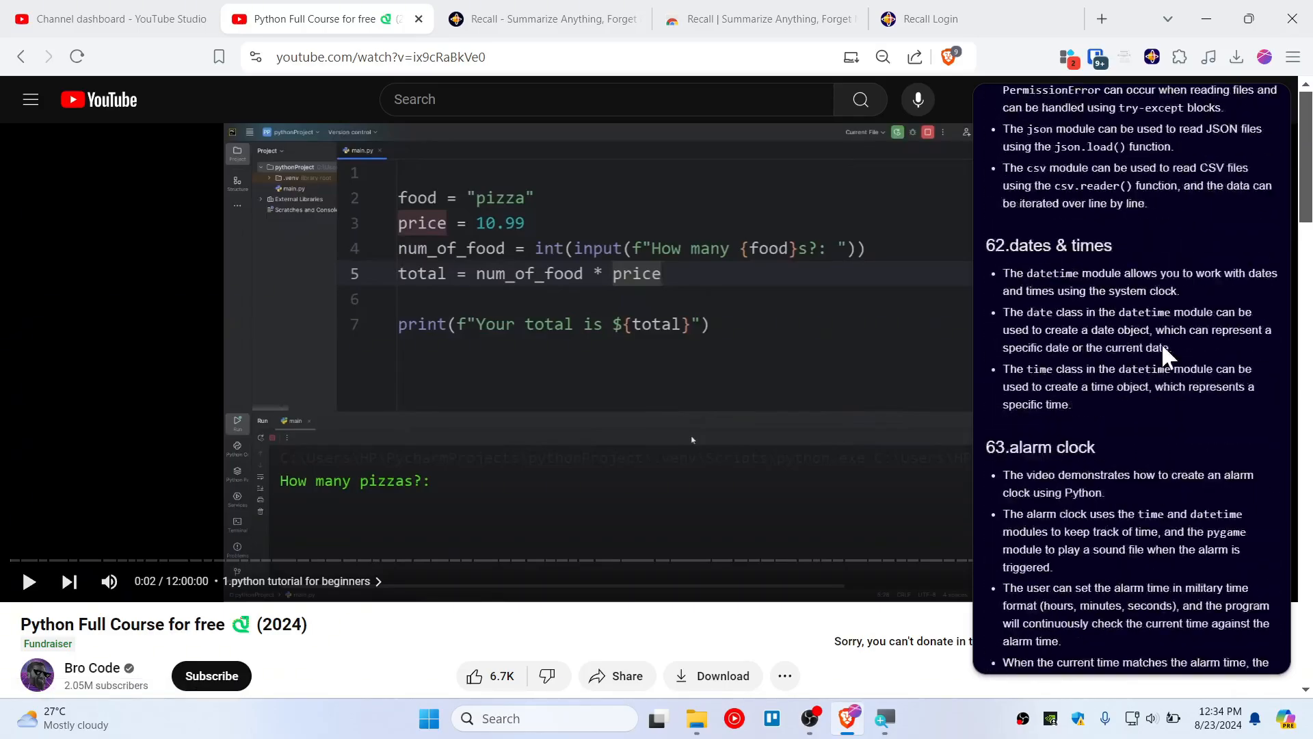
pyautogui.scroll(-3)
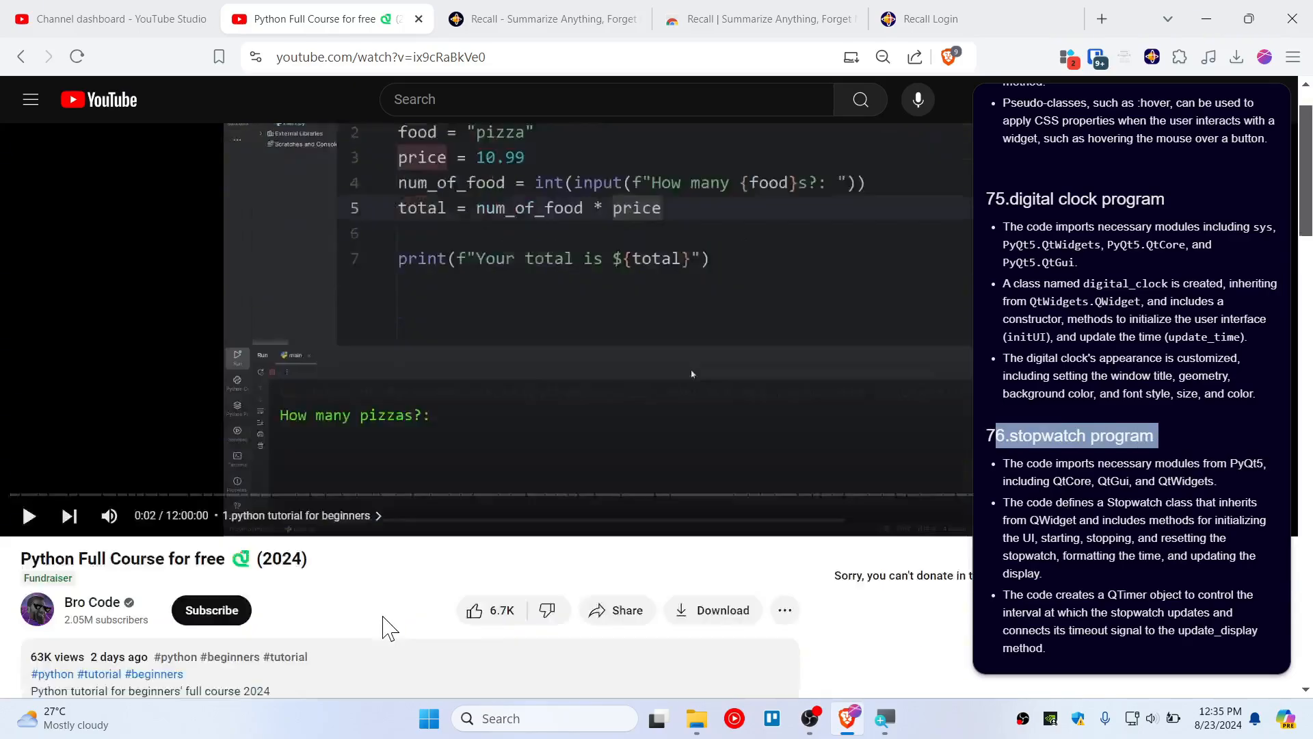
pyautogui.scroll(-3)
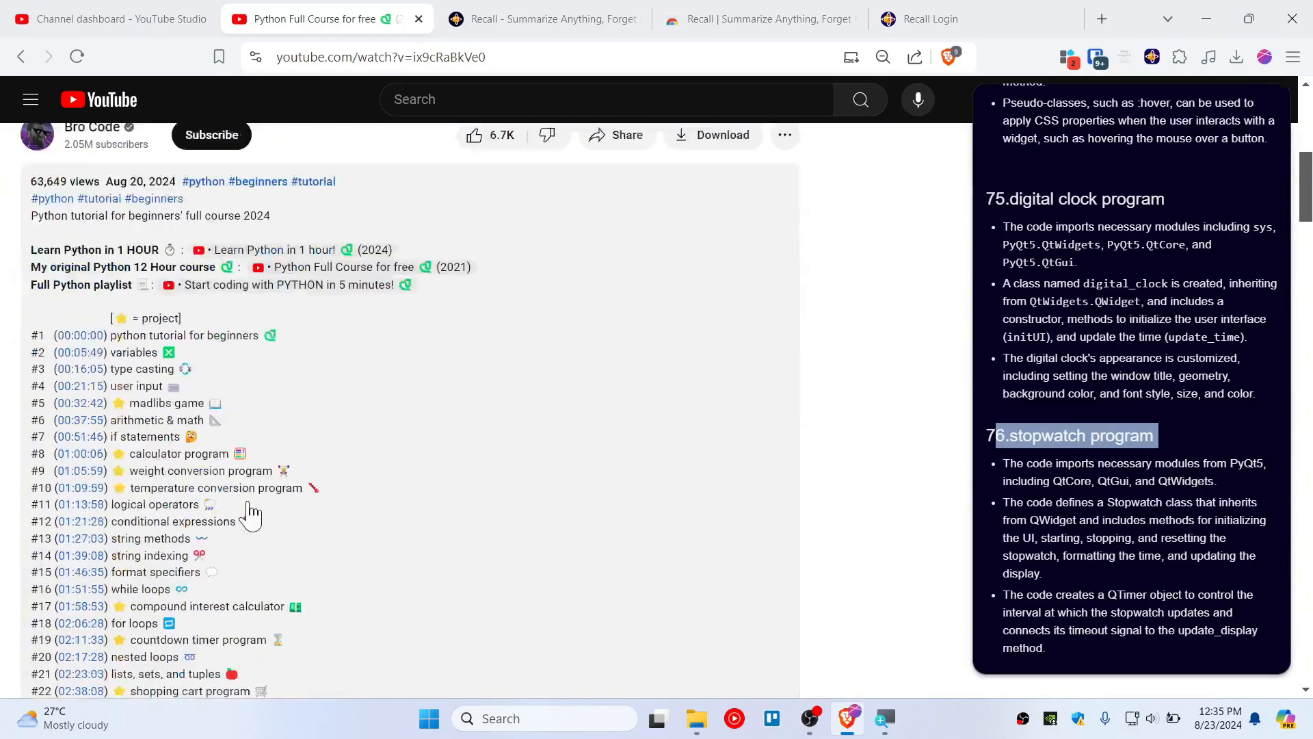
pyautogui.scroll(-3)
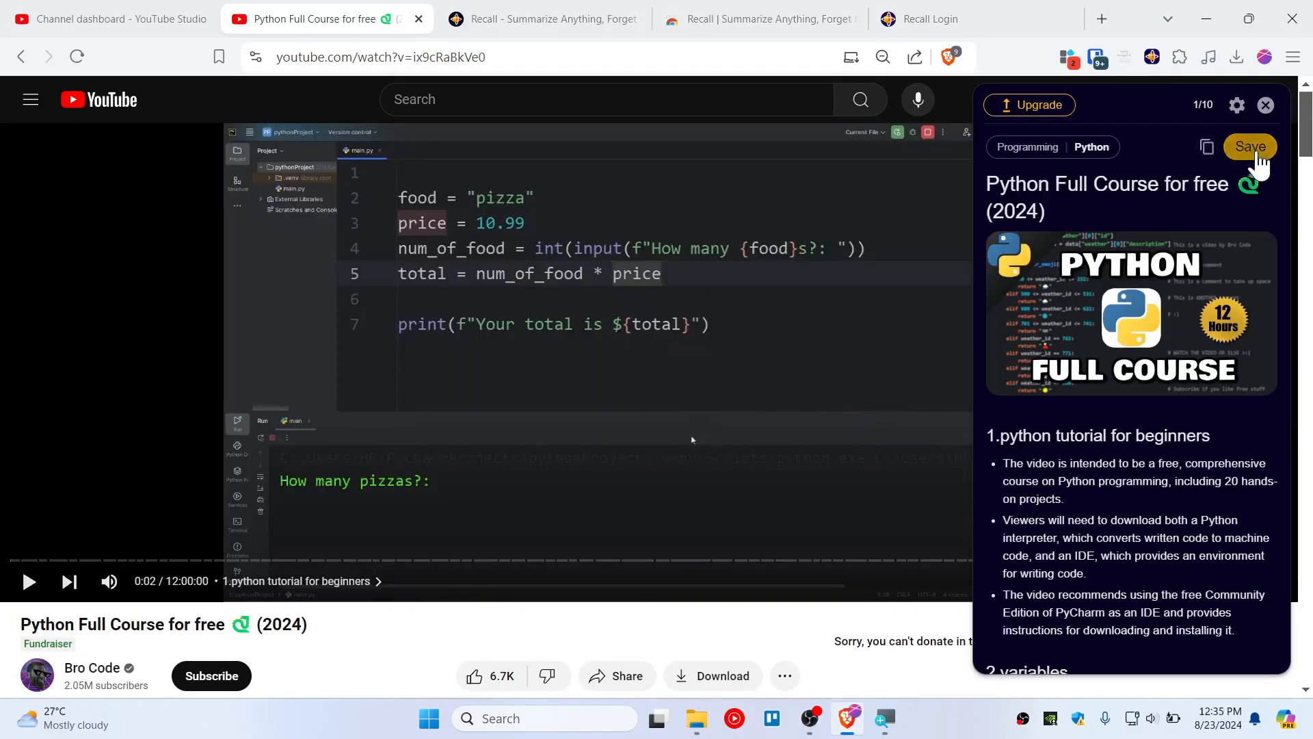
pyautogui.scroll(-3)
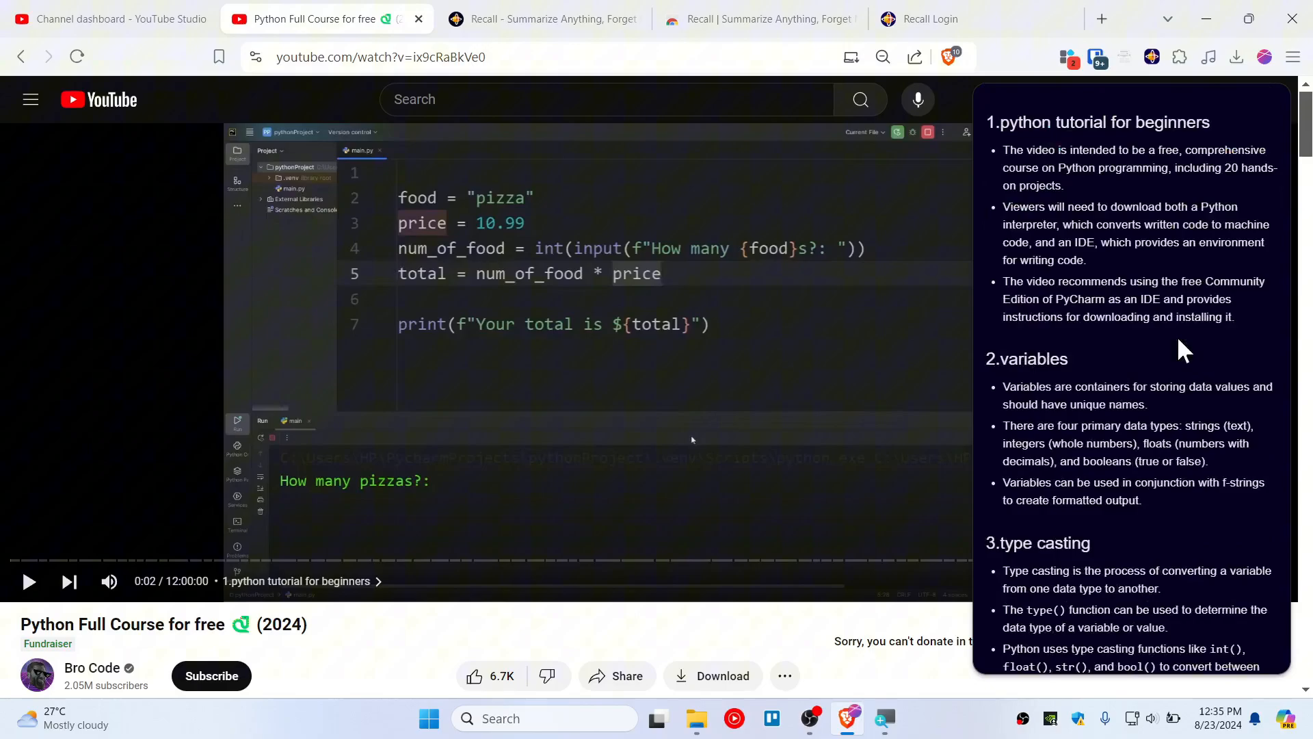
pyautogui.moveTo(1137, 205)
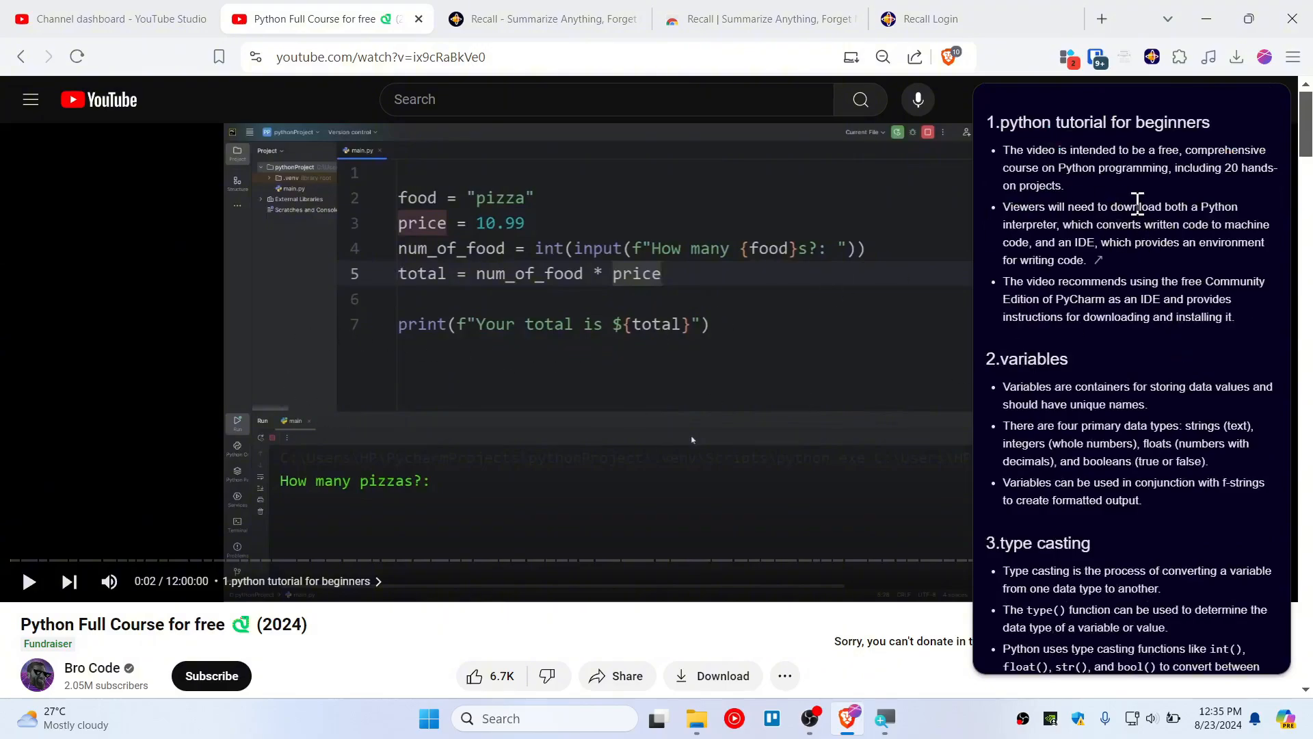